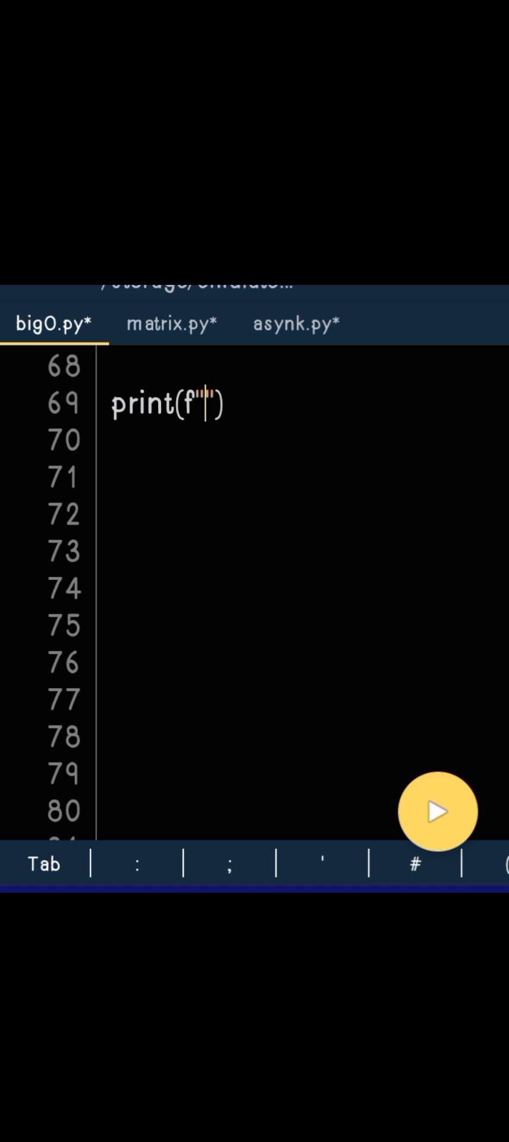
Add empty braces inside the f-string so line 69 reads print(f"{}").
type("{}")
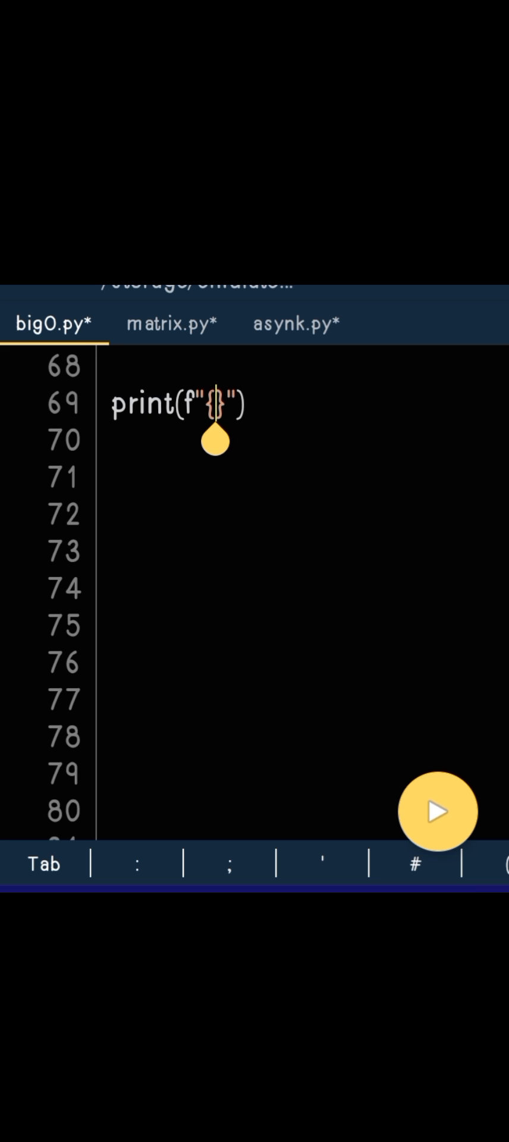
Fill the braces with 3 + 4 = giving print(f"{3 + 4 = }").
type("3")
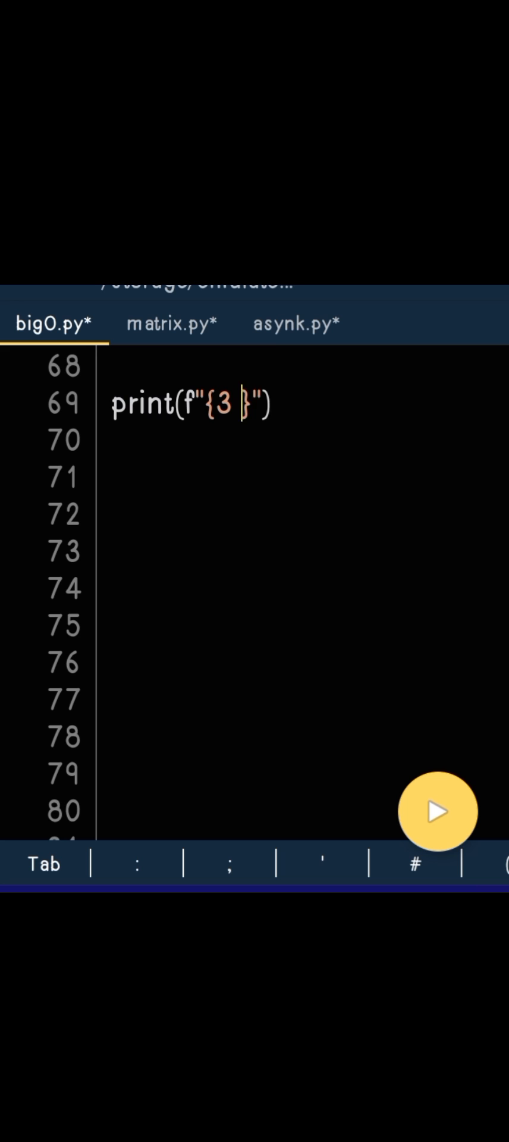
type("+ 4")
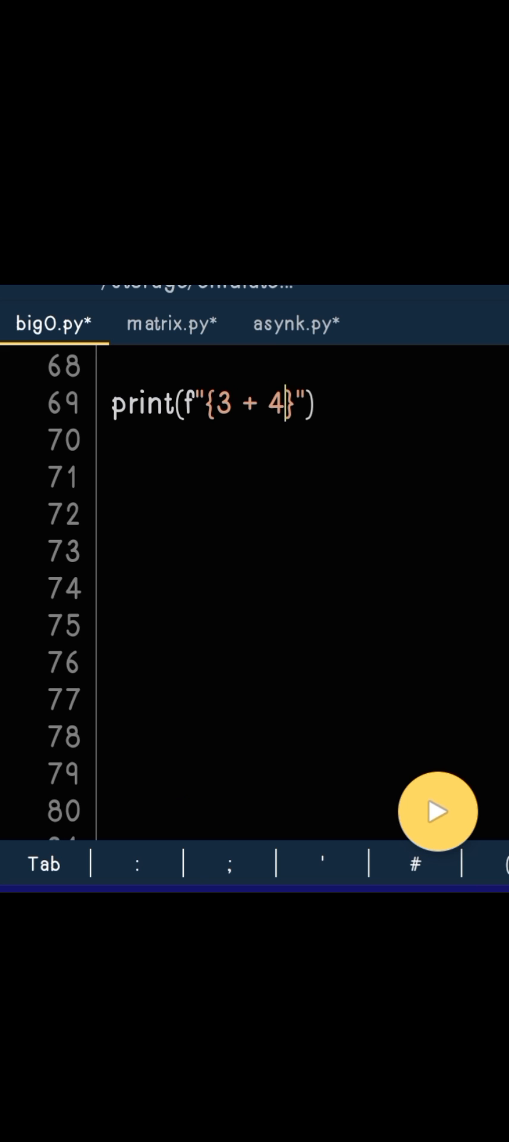
type("=")
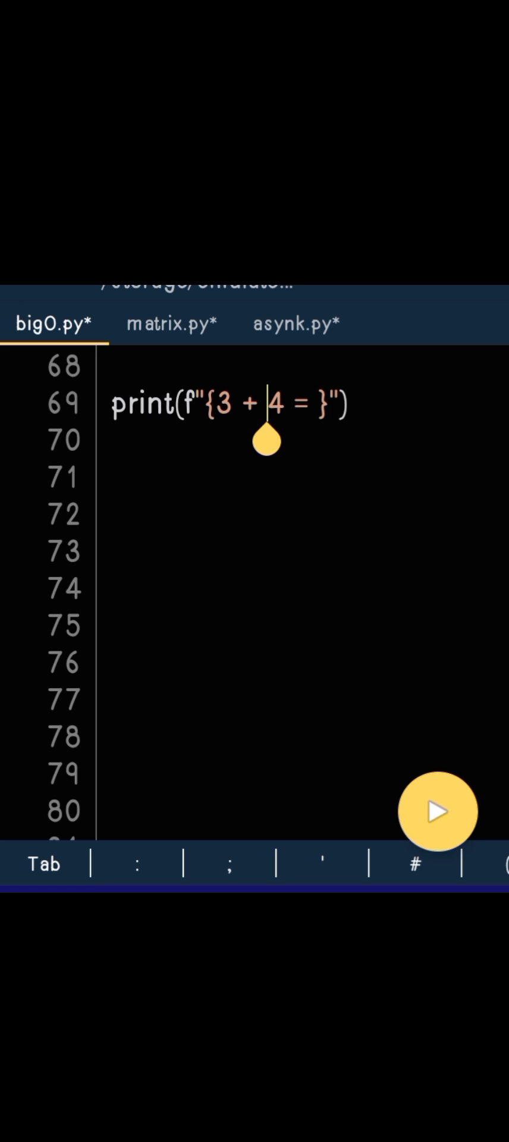
Wrap the 4 as int('4') and run bigO.py to print 3 + int('4') = 7.
type("int")
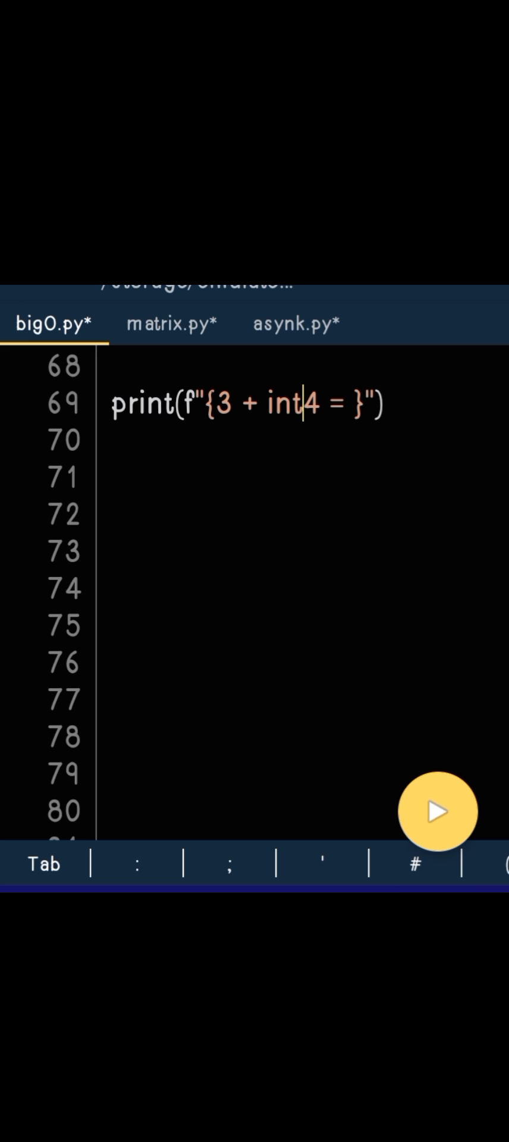
type("('4\"")
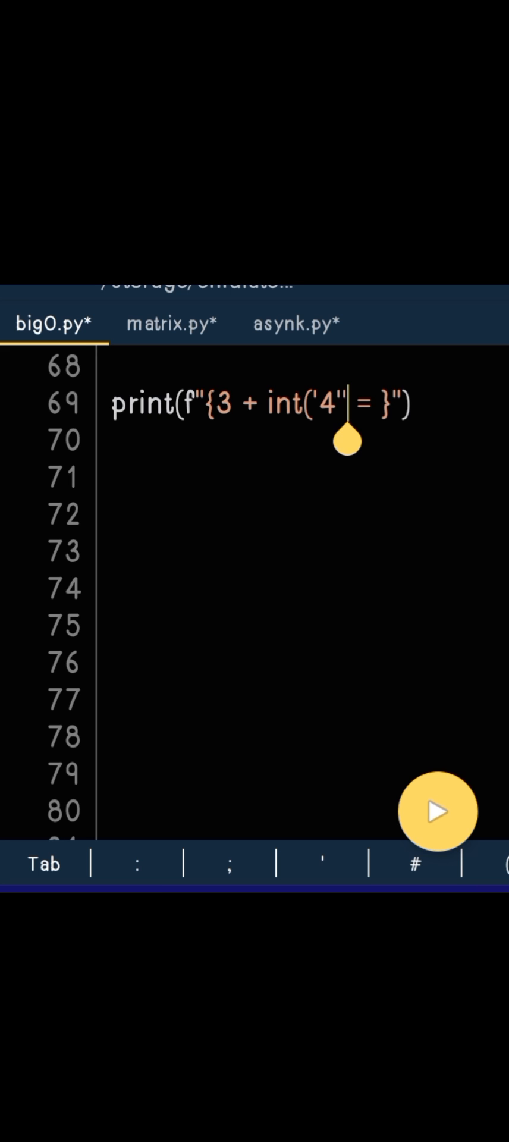
key("Backspace")
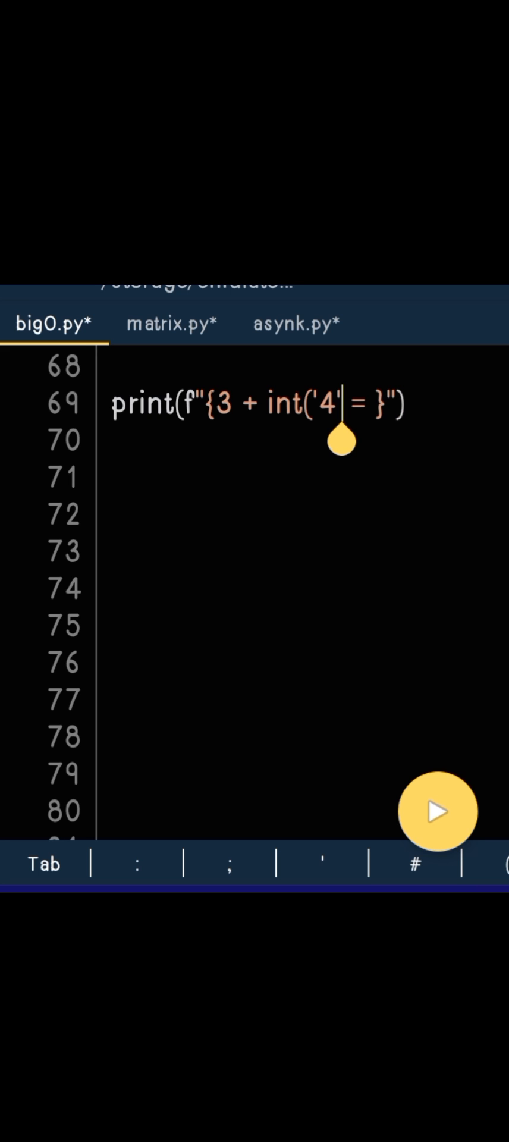
type("'")
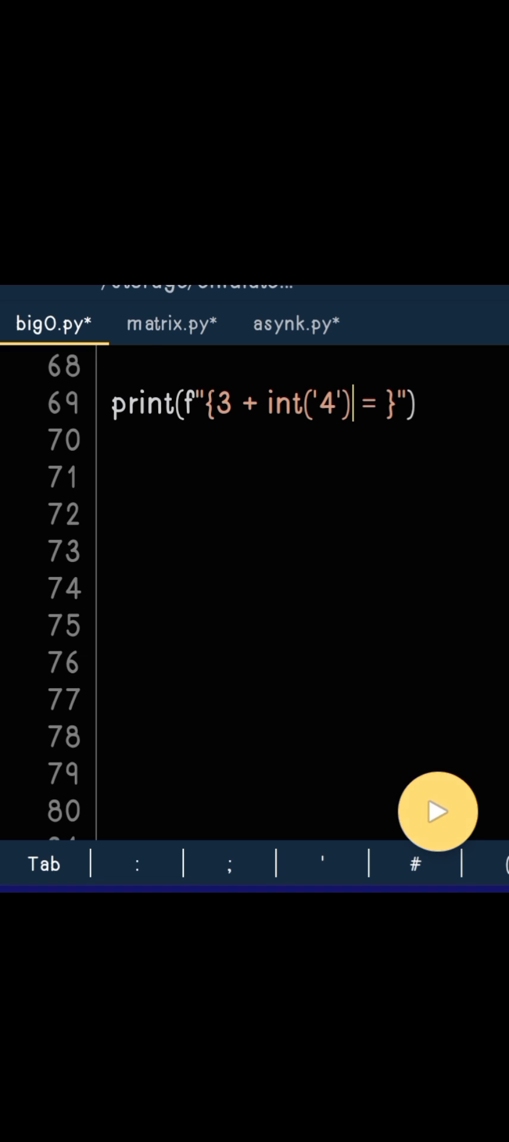
left_click(437, 811)
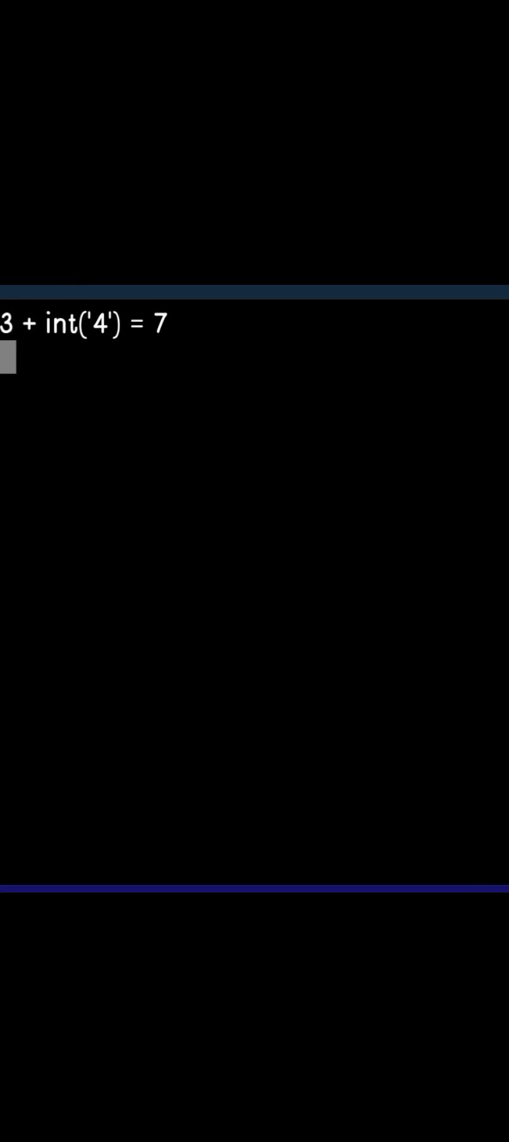